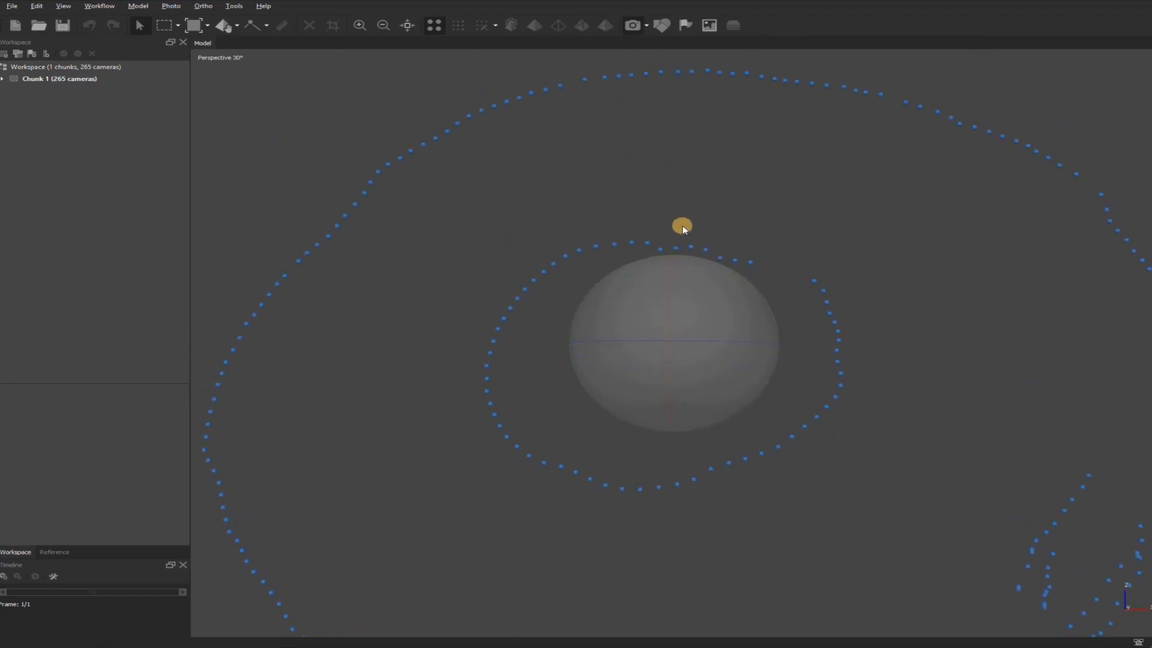
Step: Align the 265 drone photos at High accuracy with preselection, producing a 212,064-point sparse cloud
left_click_drag(681, 226, 648, 281)
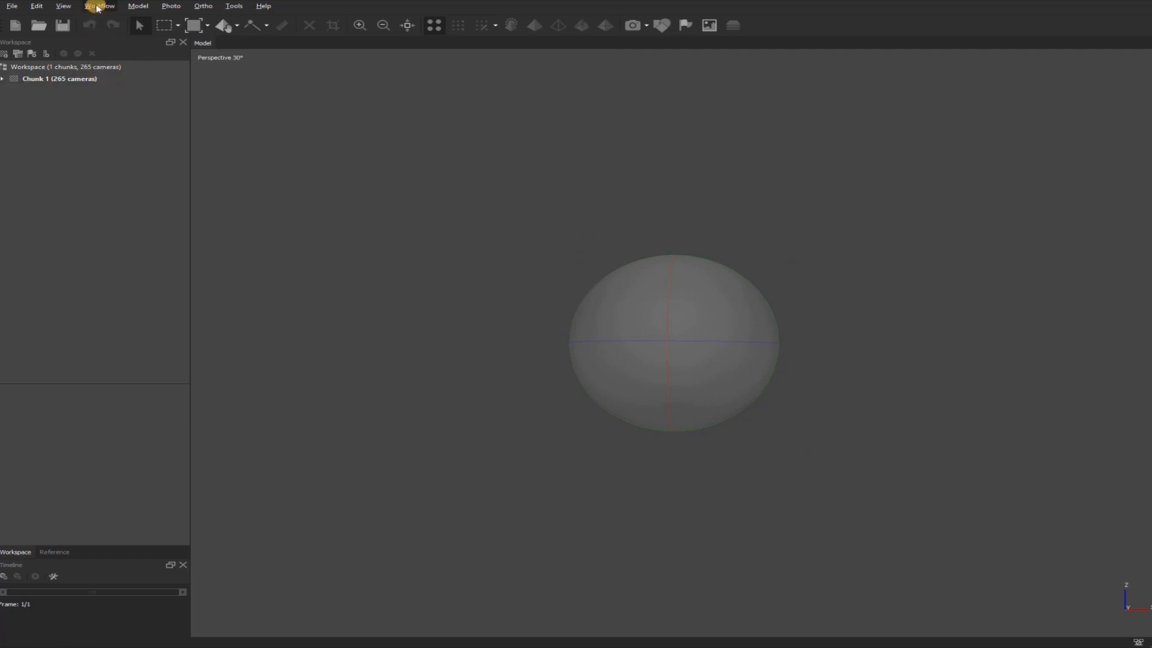
left_click(100, 6)
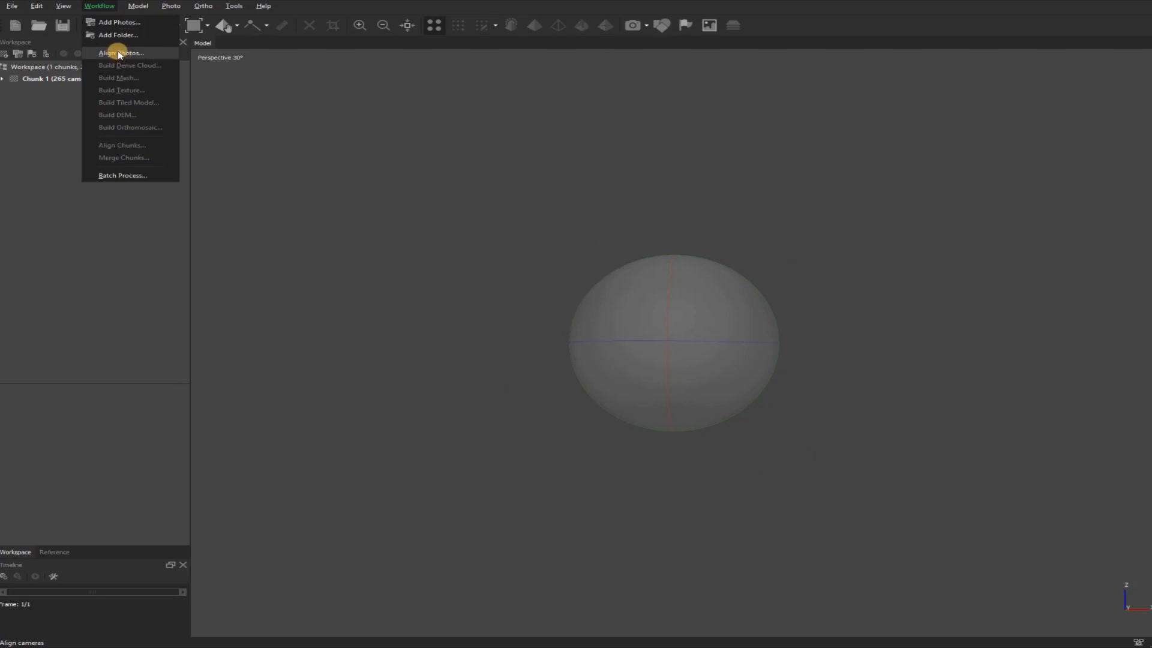
left_click(121, 53)
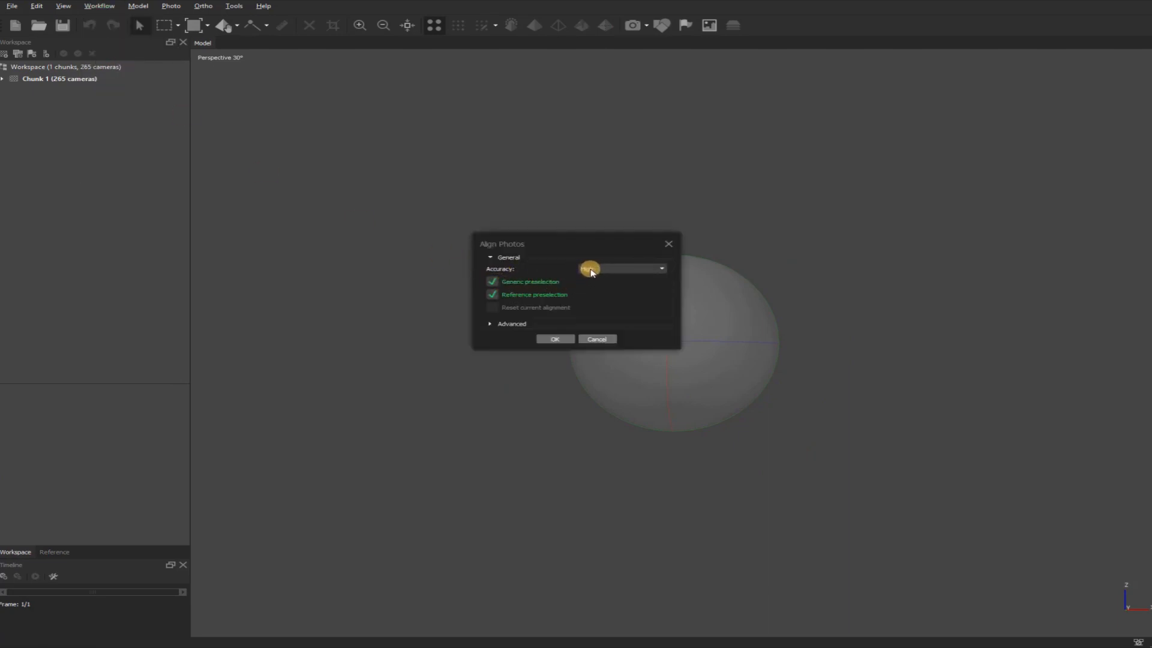
left_click(555, 339)
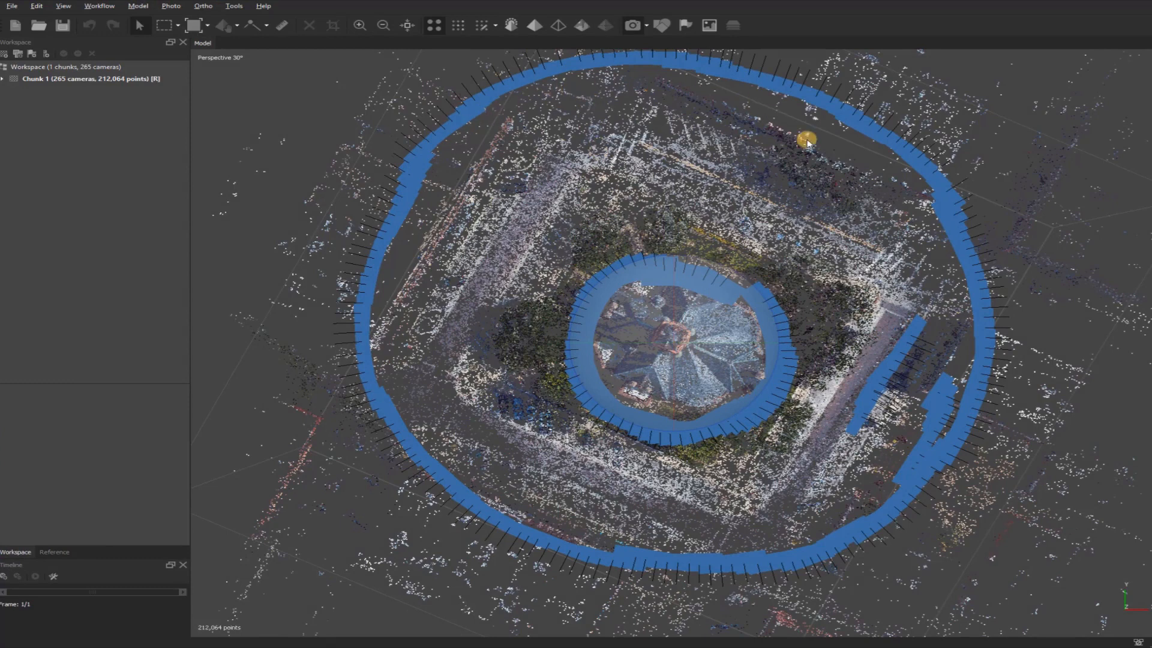
mouse_move(498, 304)
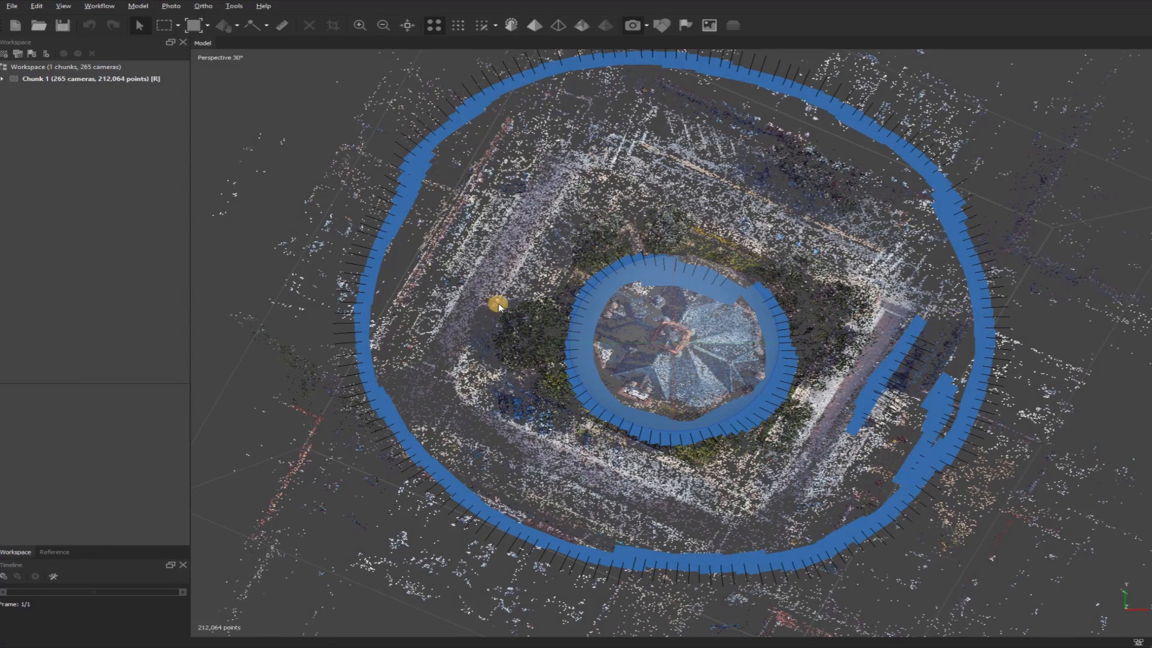
mouse_move(628, 25)
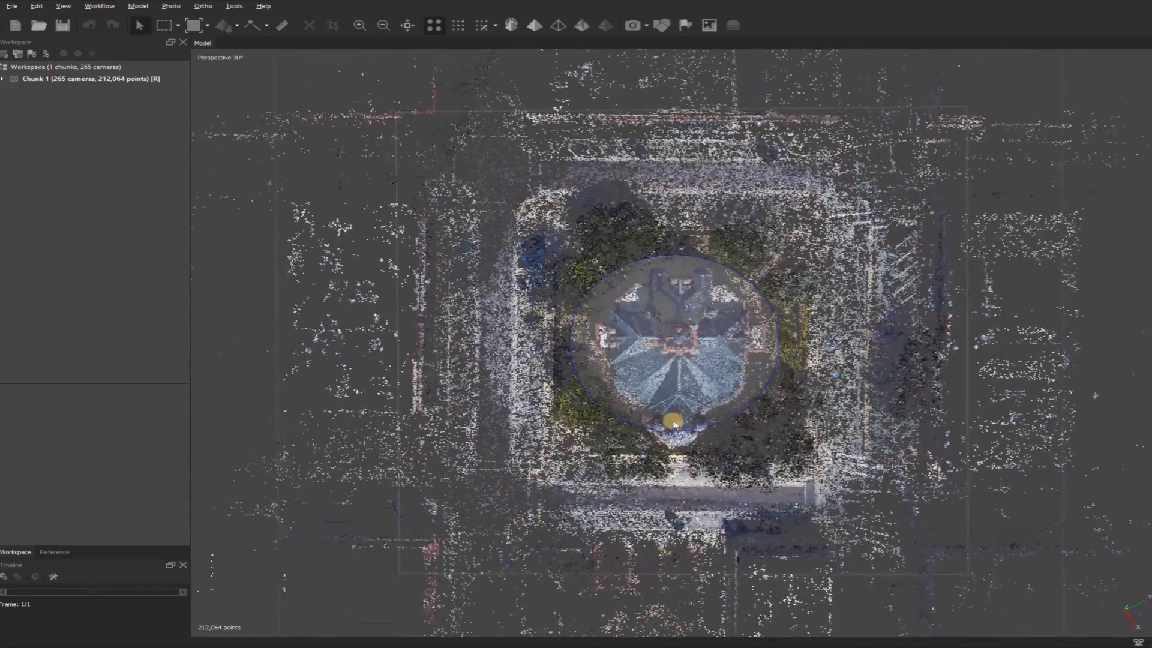
Step: Level the view edge-on and use Resize Region to shrink the reconstruction box around the square
left_click_drag(672, 422, 578, 387)
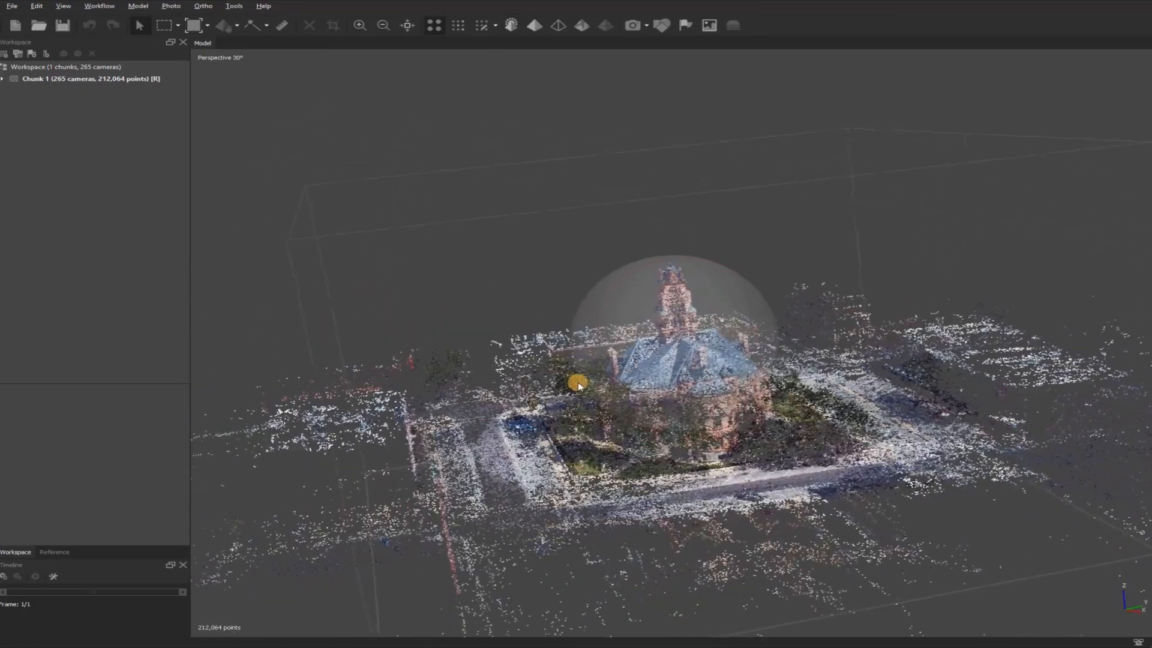
left_click_drag(577, 385, 389, 162)
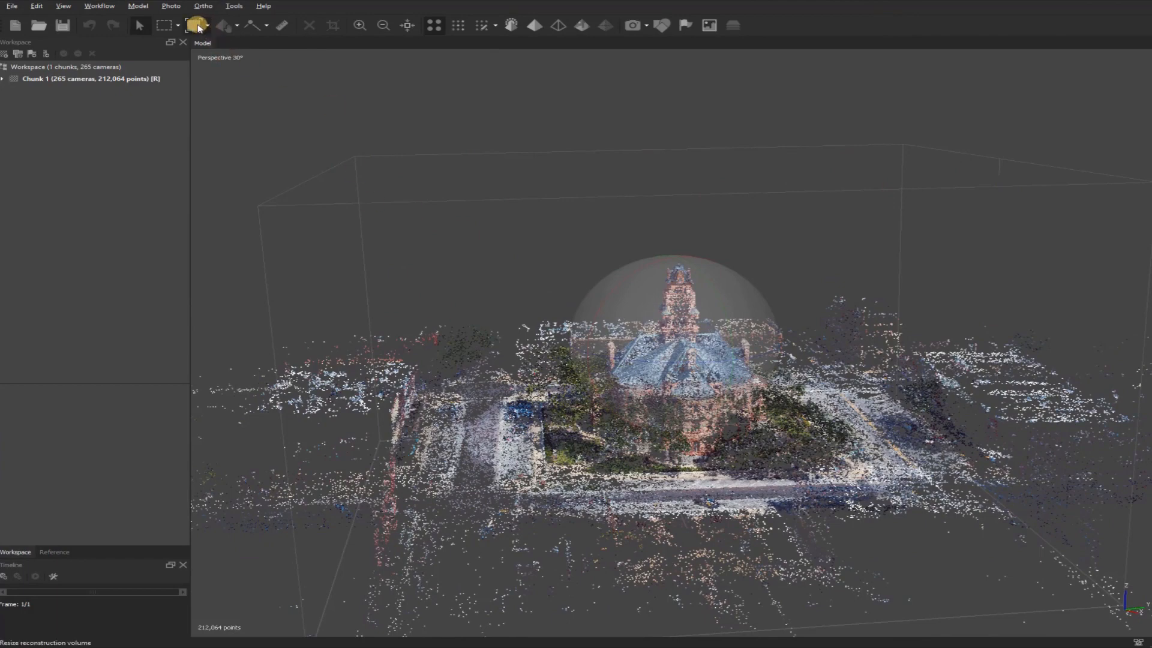
left_click(205, 25)
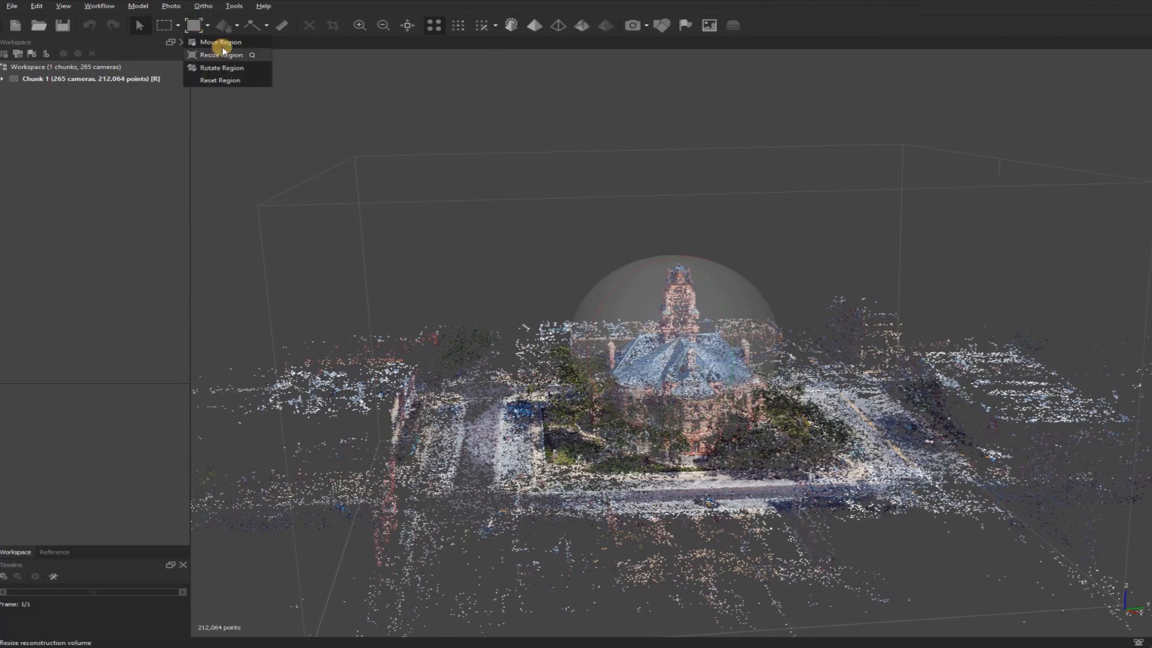
mouse_move(221, 54)
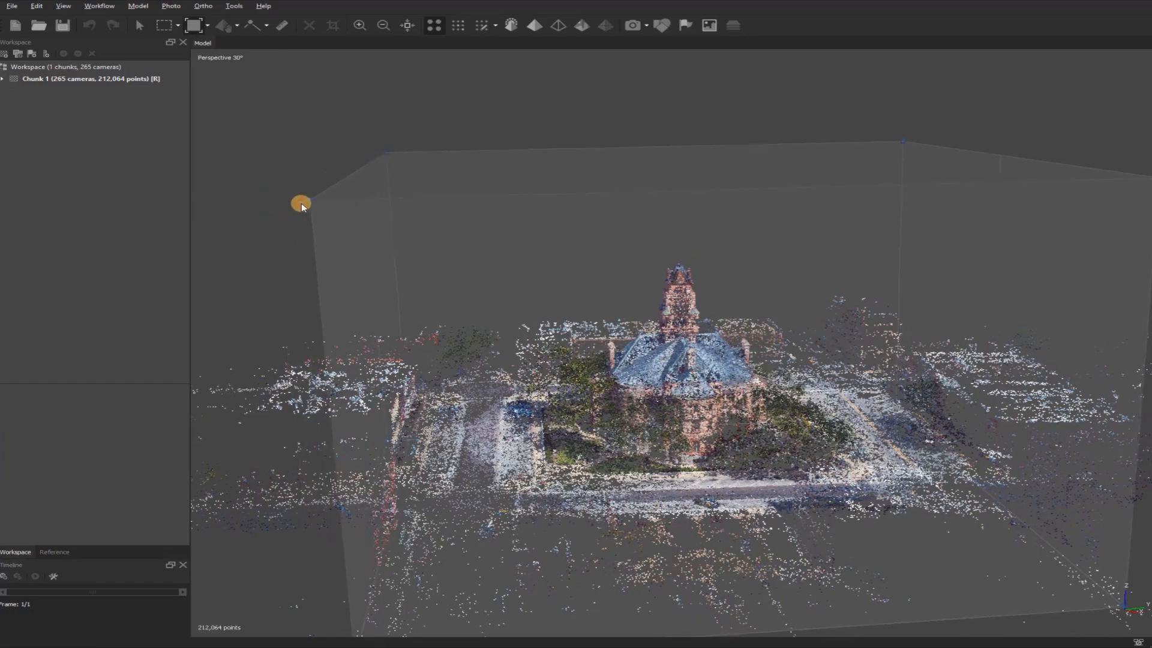
left_click_drag(301, 204, 723, 312)
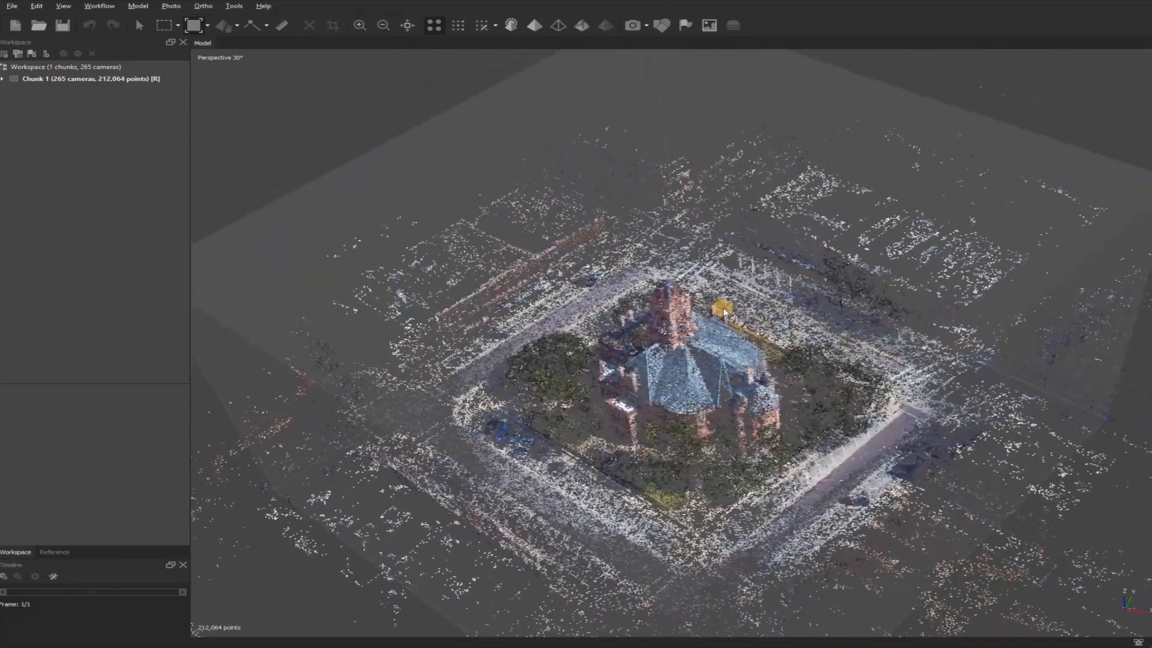
left_click_drag(724, 312, 628, 356)
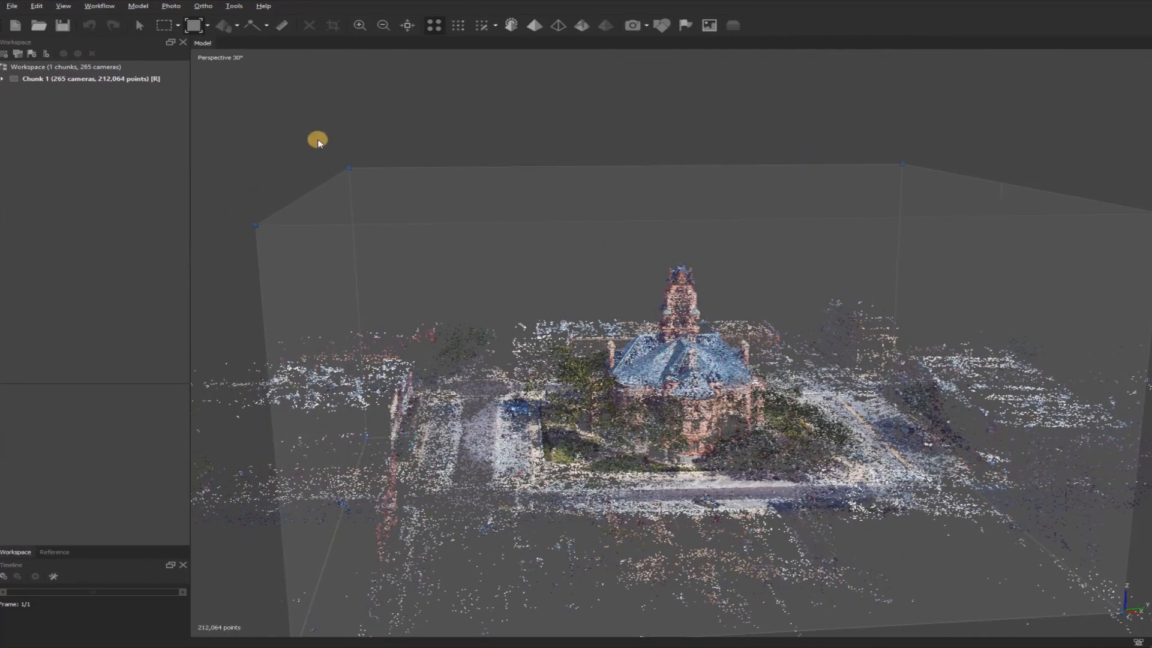
Step: Use Gradual Selection by reconstruction uncertainty at about level 50 and delete those points, leaving 186,720
left_click(138, 6)
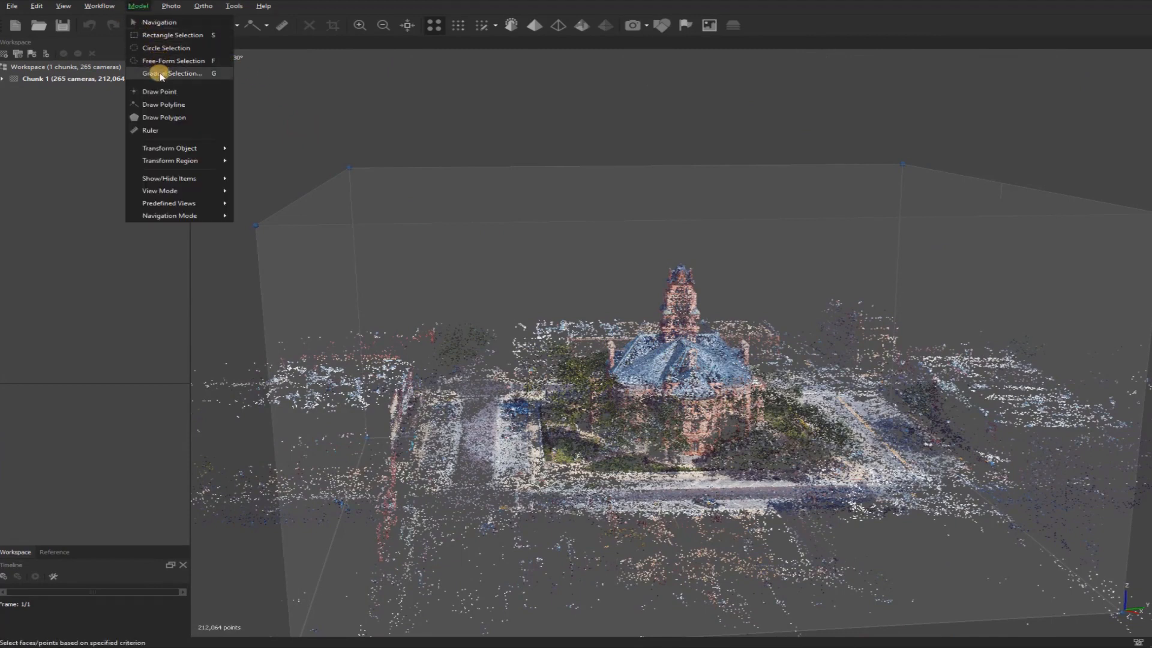
left_click(173, 73)
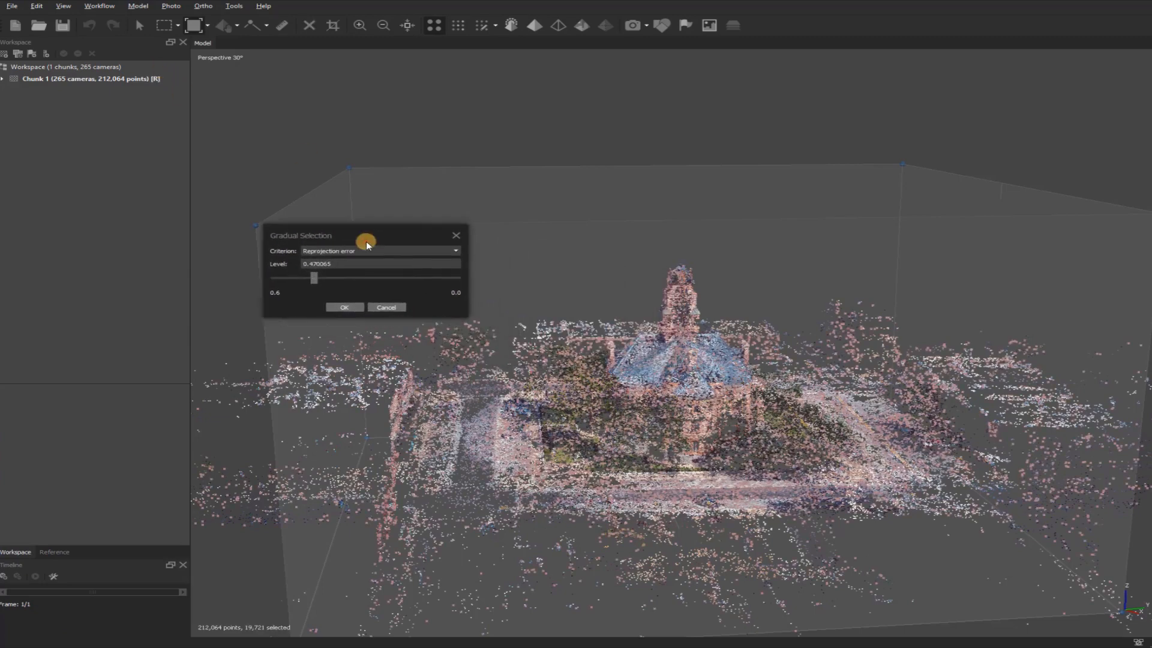
left_click_drag(367, 242, 444, 238)
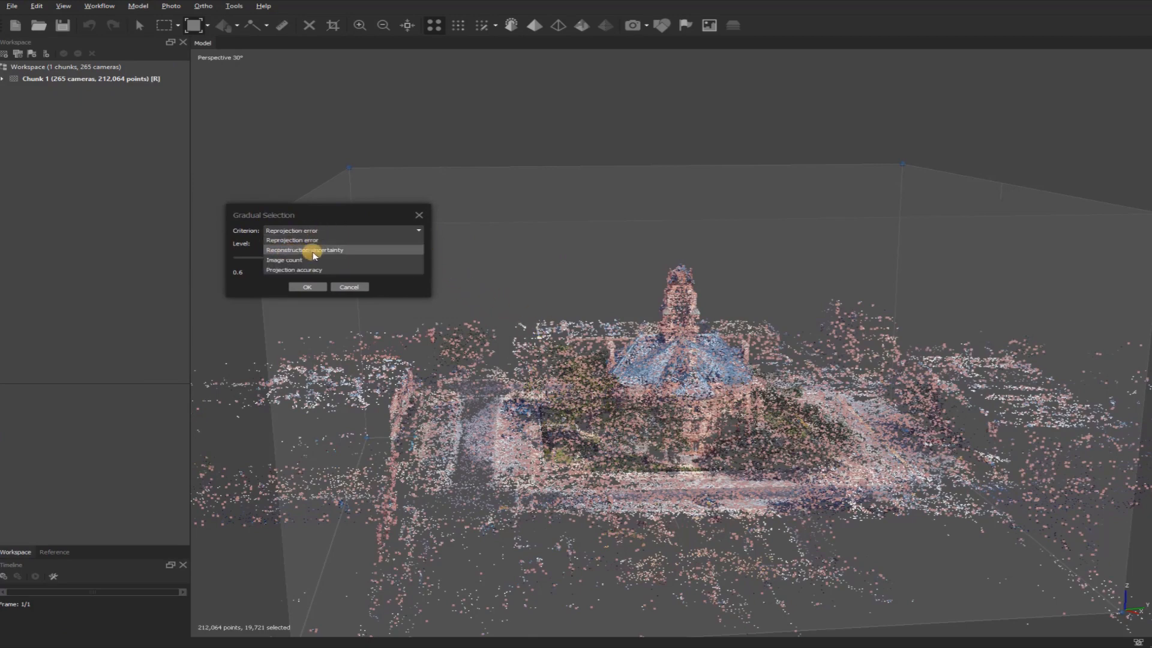
left_click(303, 250)
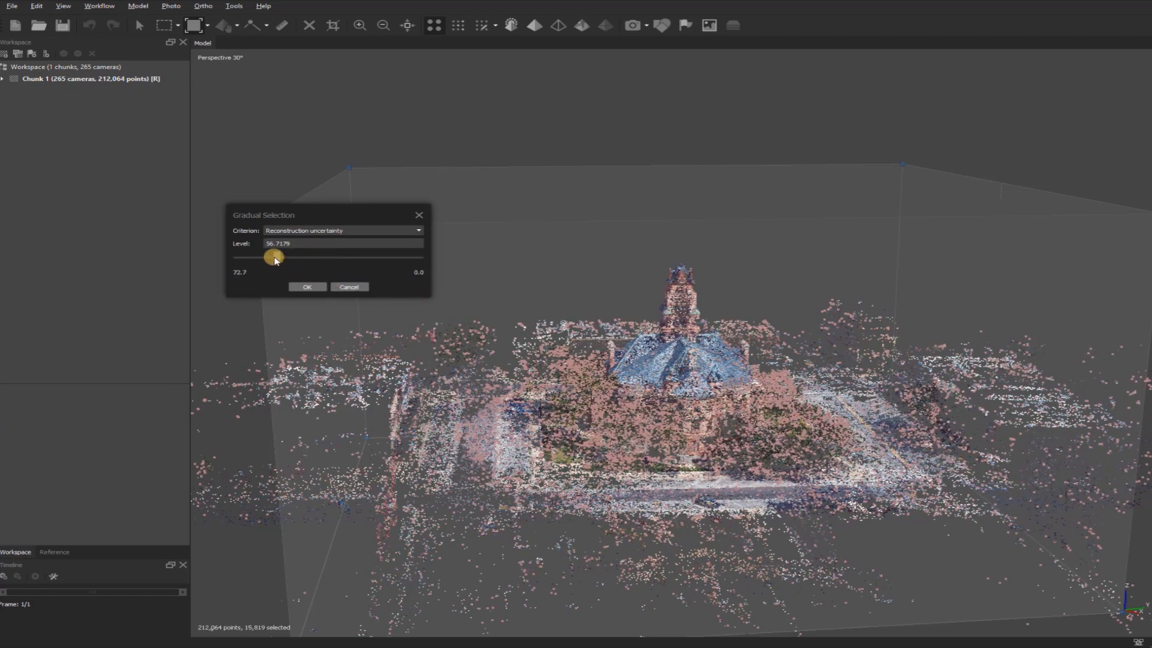
left_click_drag(274, 257, 307, 260)
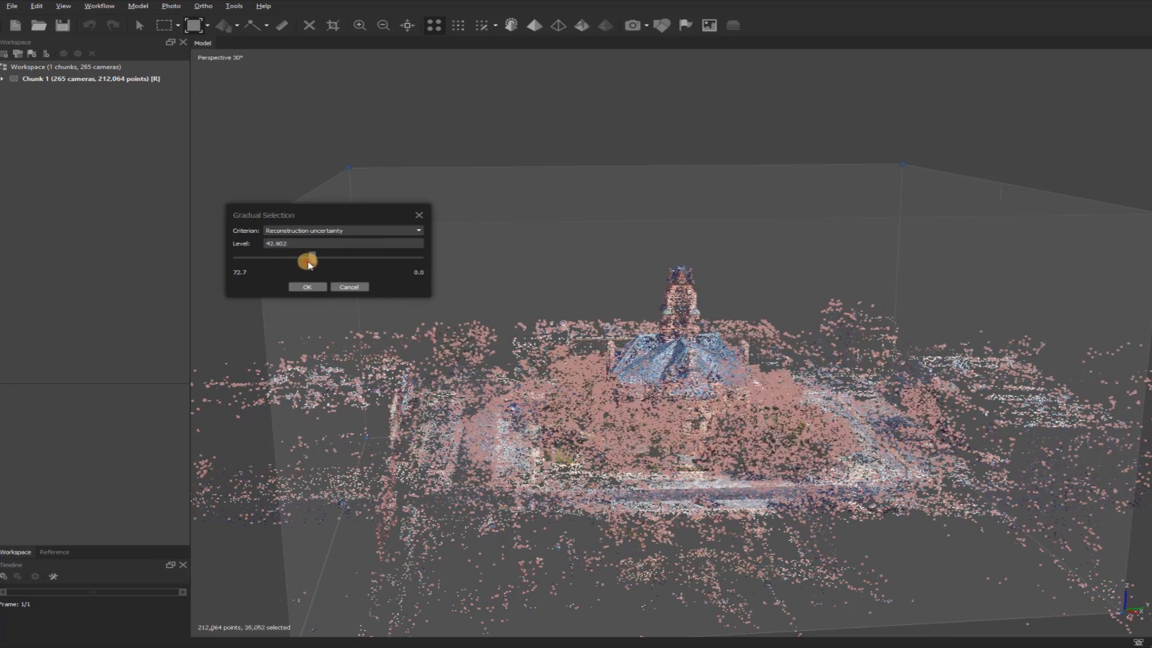
left_click_drag(308, 259, 331, 272)
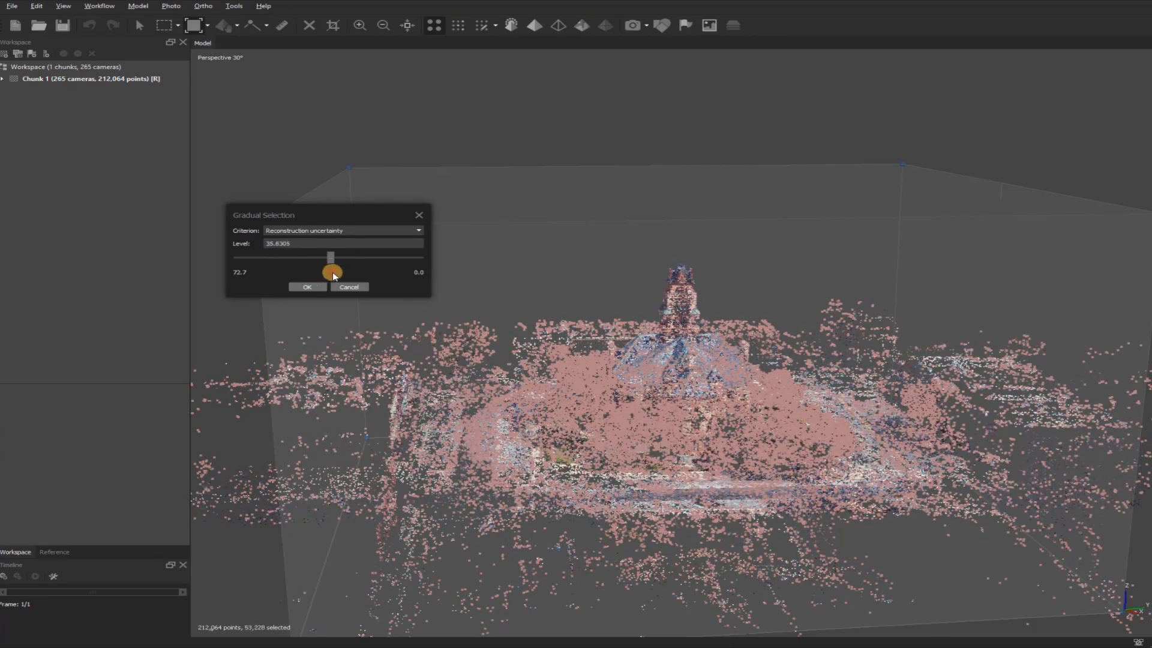
left_click_drag(332, 256, 294, 256)
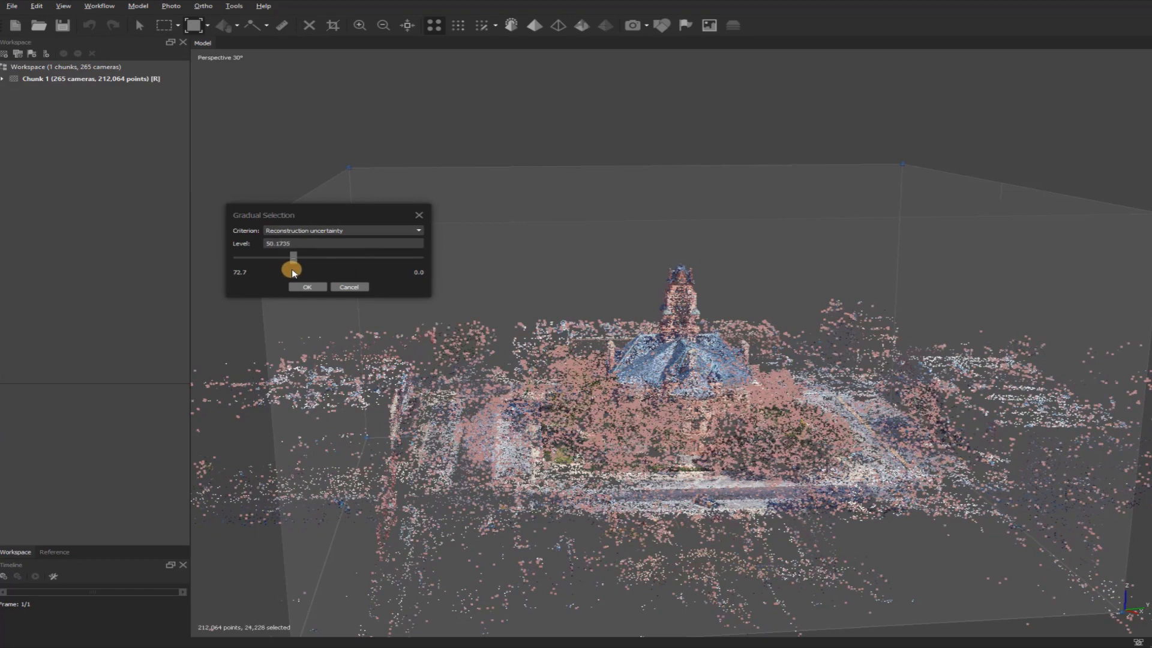
left_click_drag(293, 256, 297, 257)
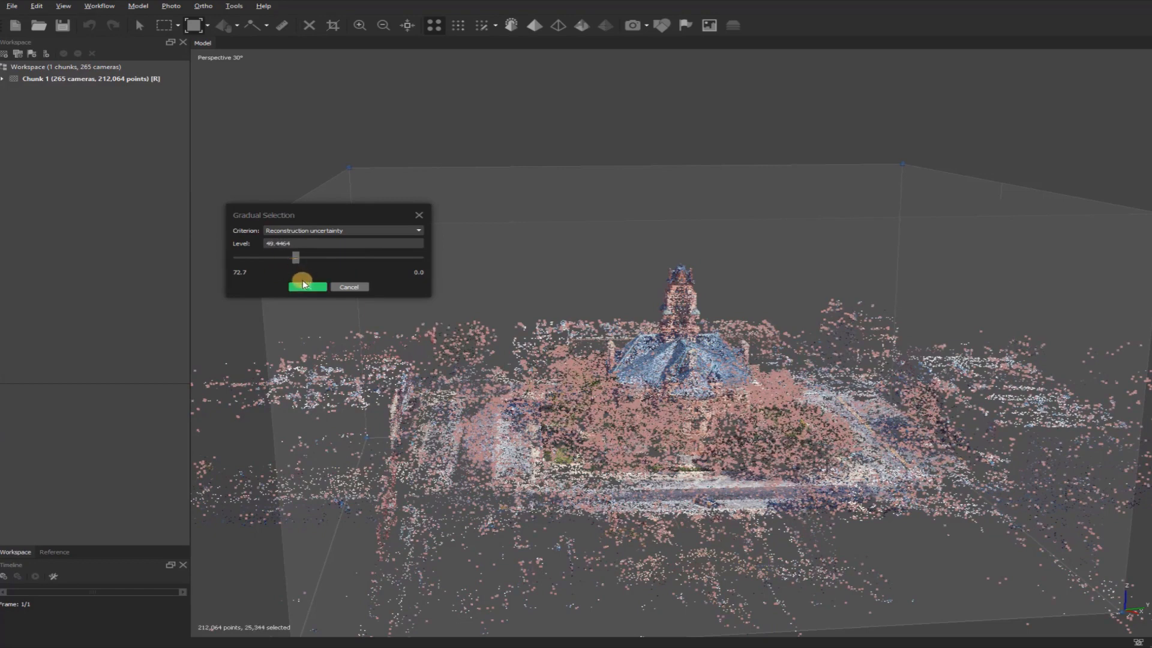
left_click(307, 287)
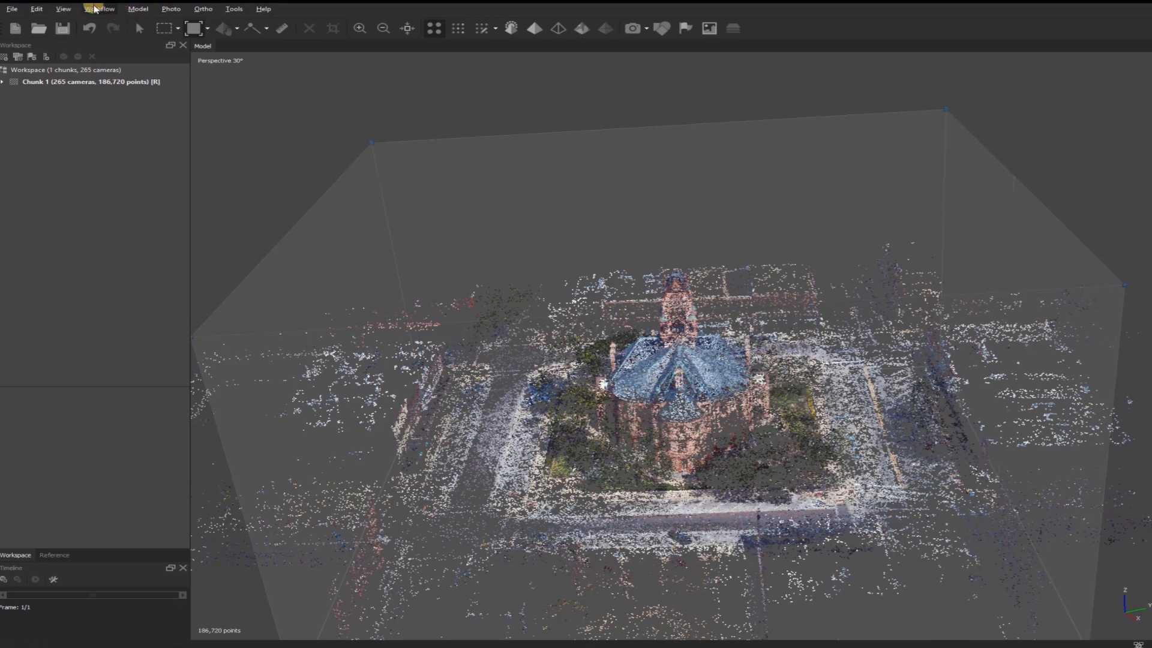
Step: Build a Medium-quality dense cloud of about 12.7 million points and view the square from above
left_click(98, 9)
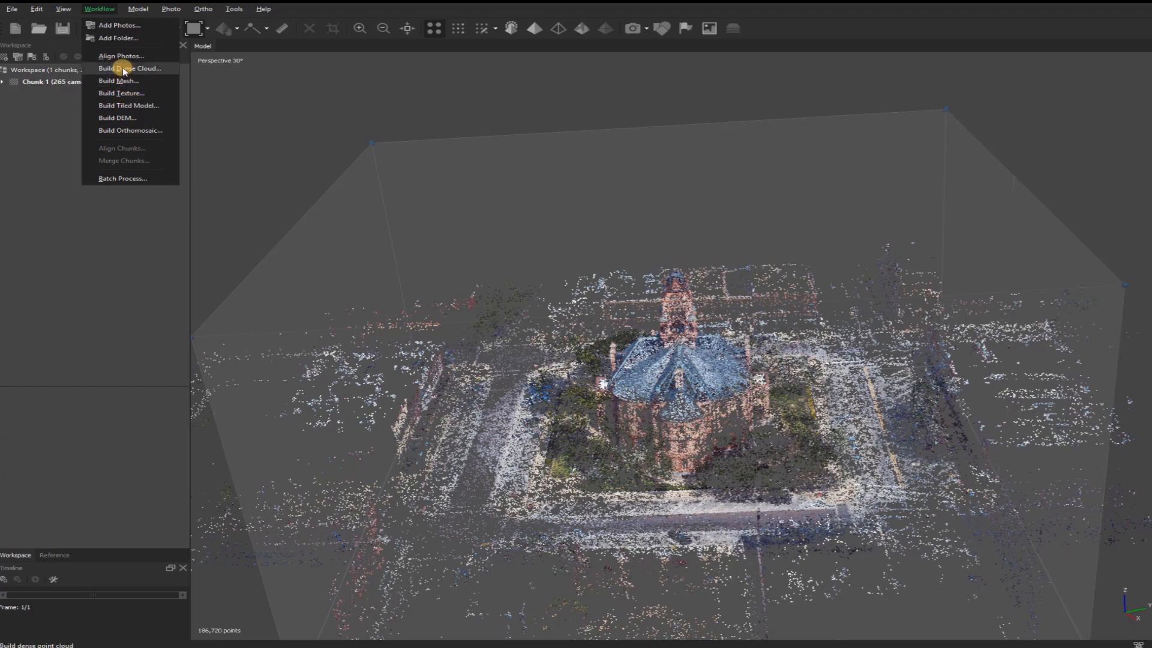
left_click(130, 68)
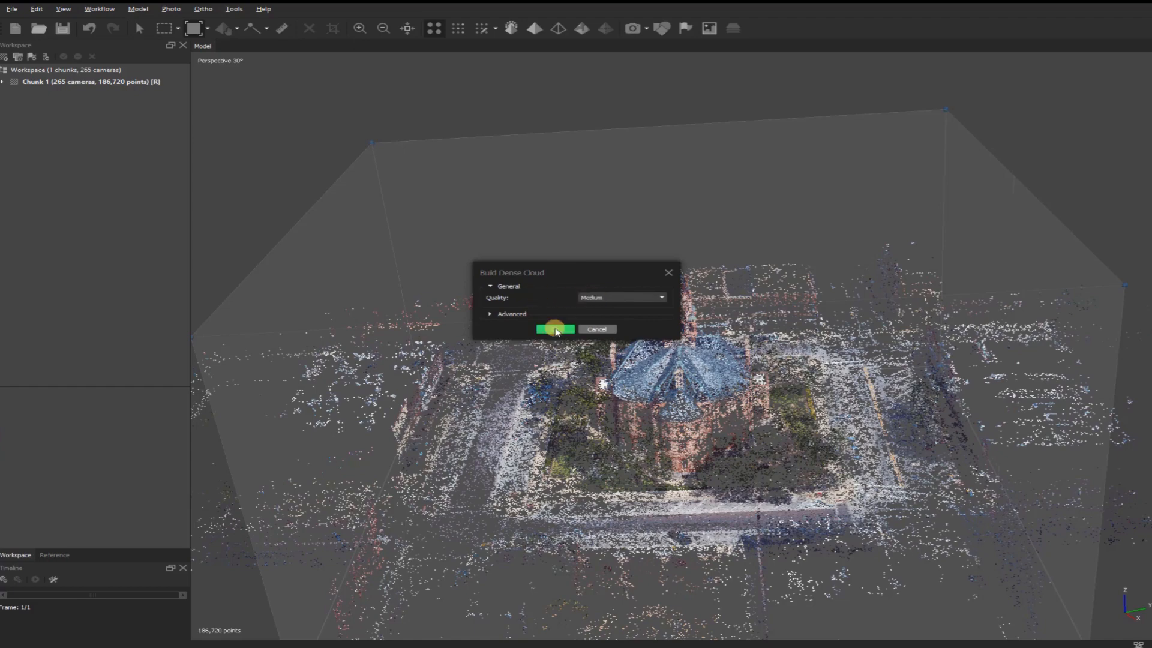
left_click(554, 328)
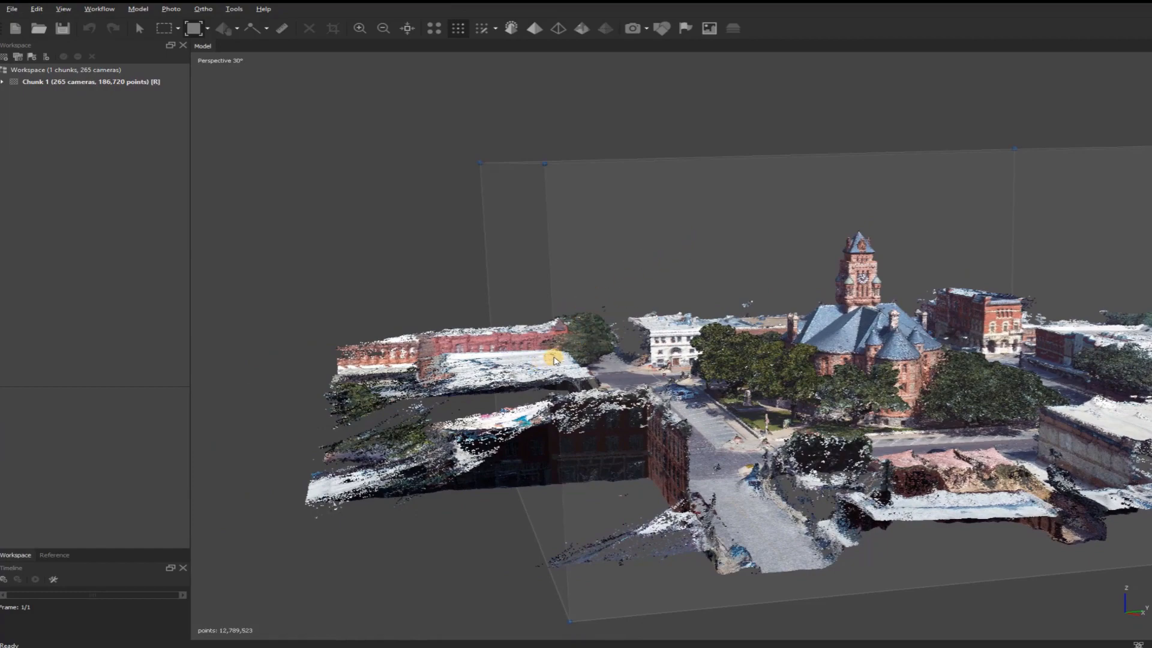
left_click_drag(555, 360, 761, 375)
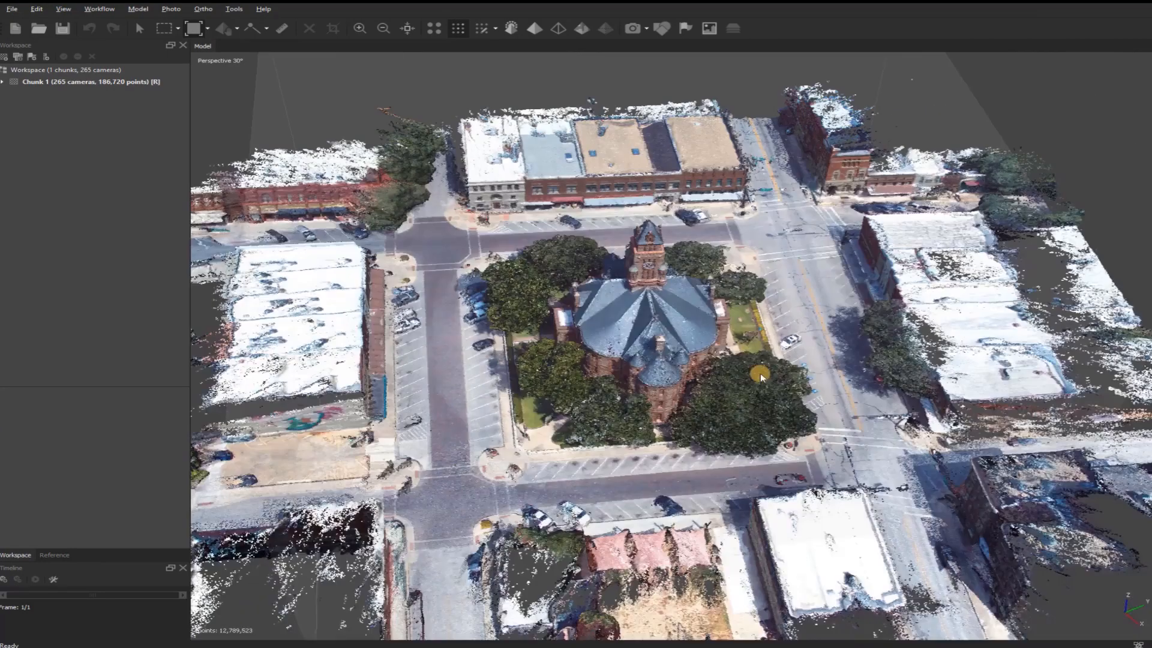
left_click_drag(760, 375, 674, 346)
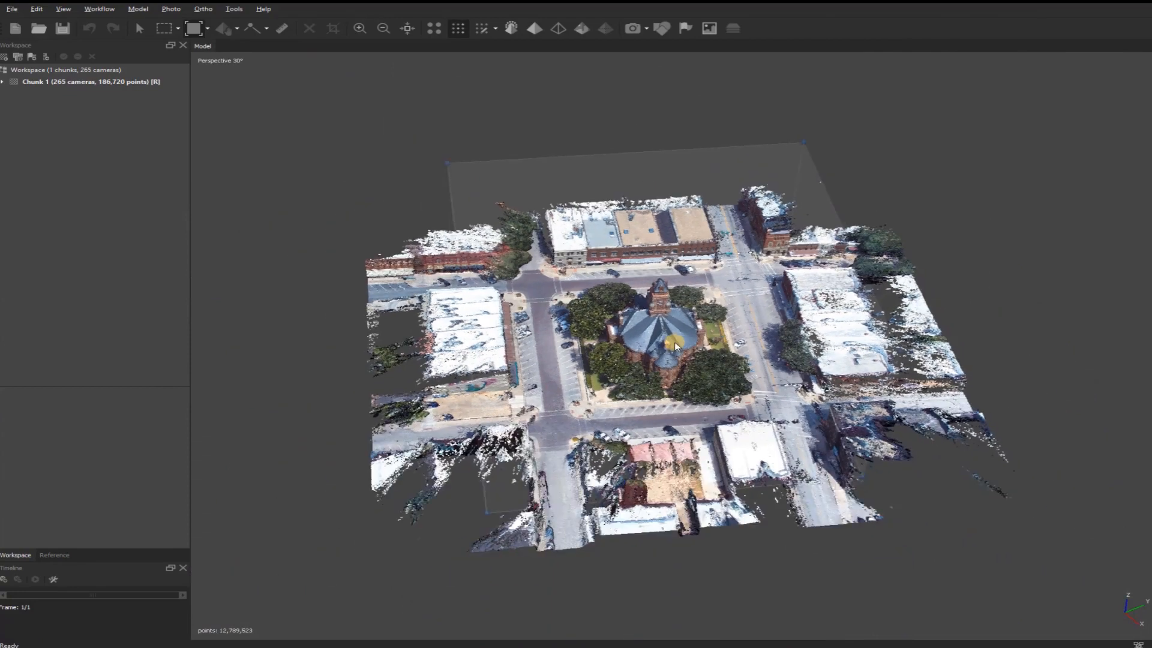
left_click_drag(675, 345, 624, 172)
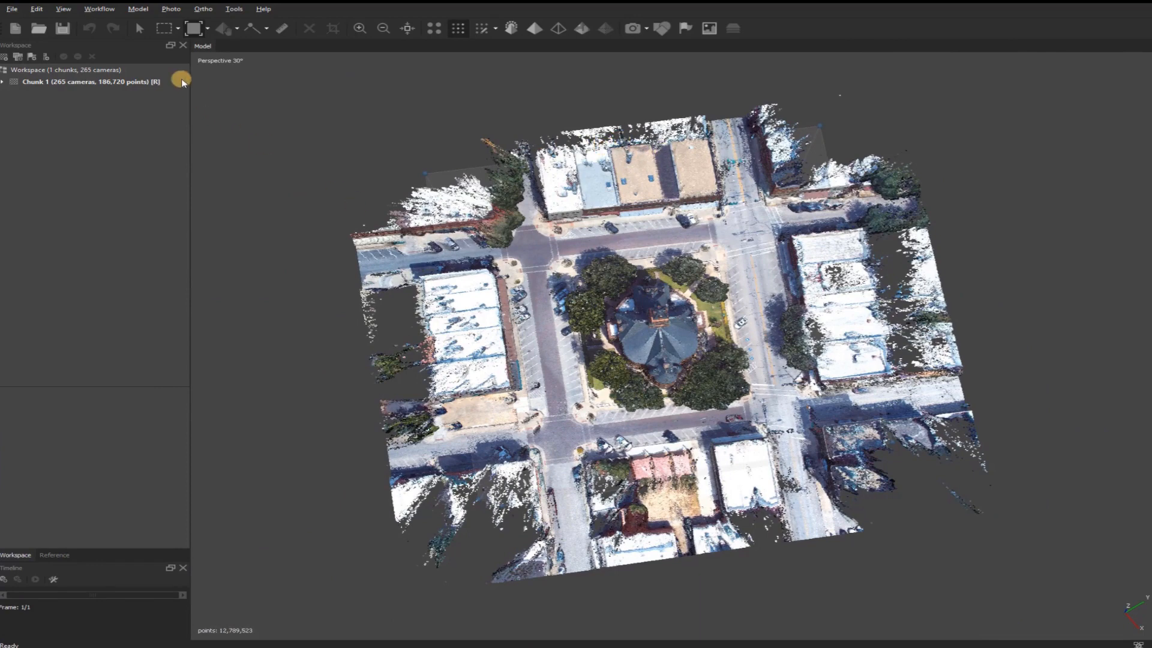
Step: Build an Arbitrary 3D mesh at Medium quality with High face count, about 1.45 million faces, and inspect it top-down
left_click(99, 8)
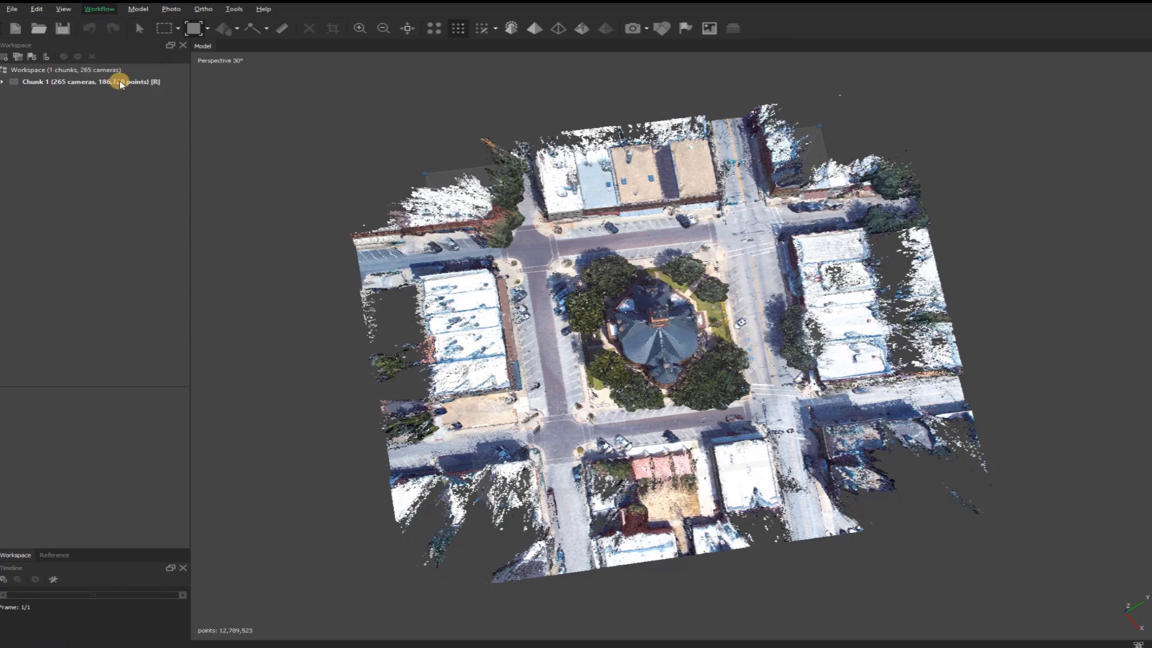
left_click(99, 9)
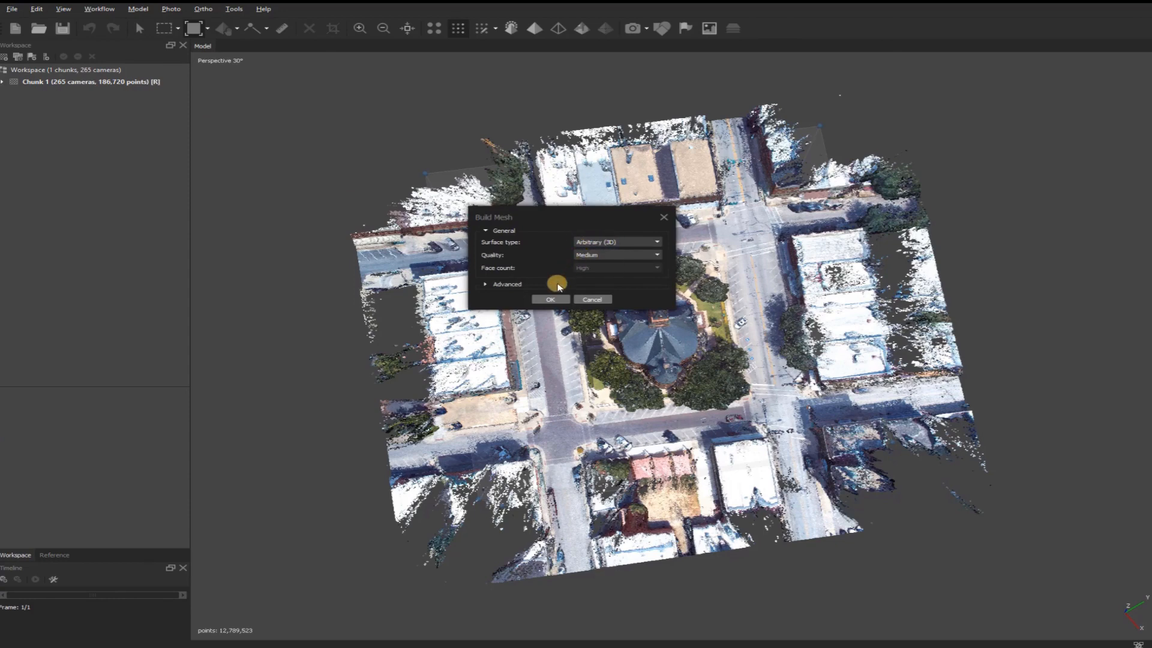
left_click(549, 299)
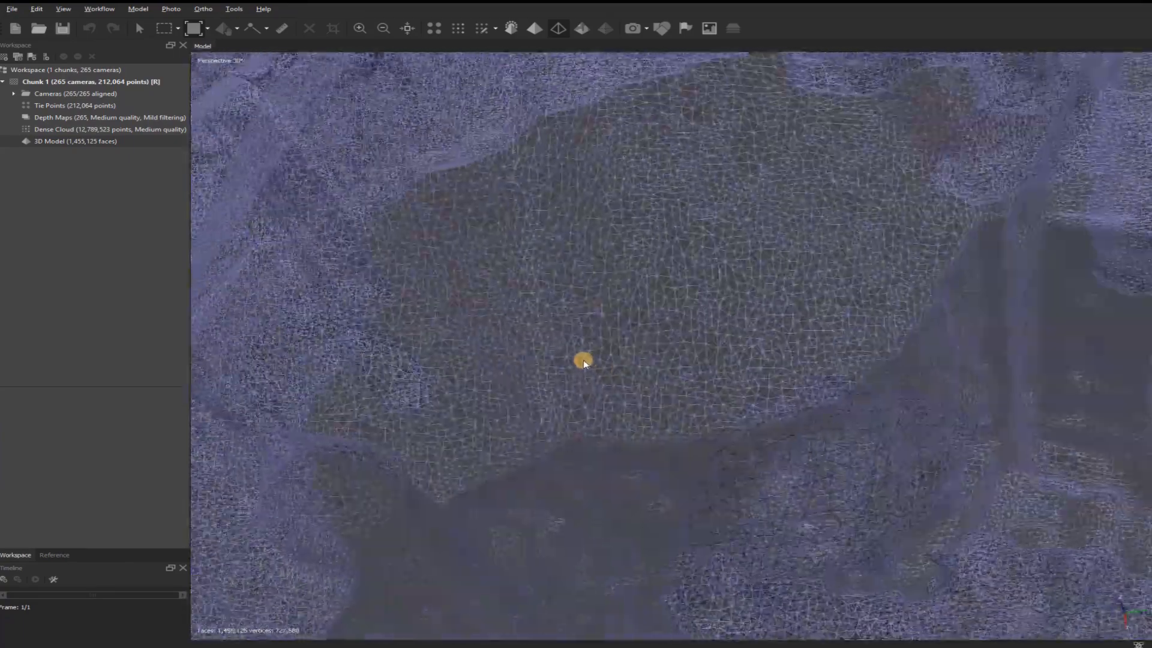
left_click_drag(585, 360, 574, 294)
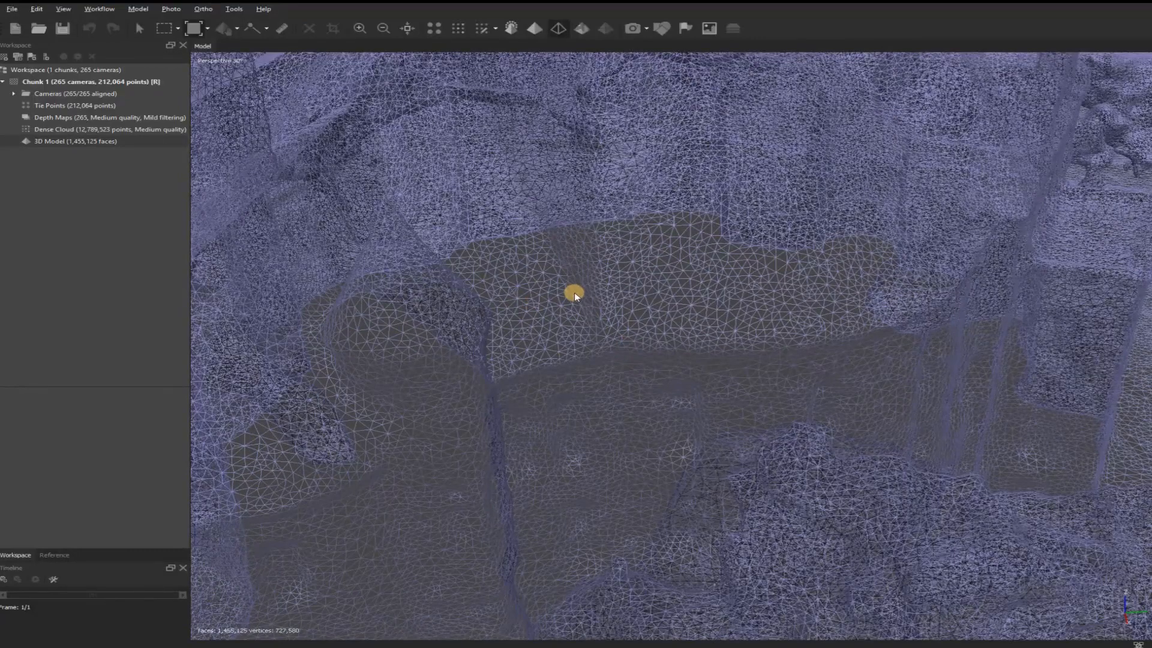
mouse_move(667, 277)
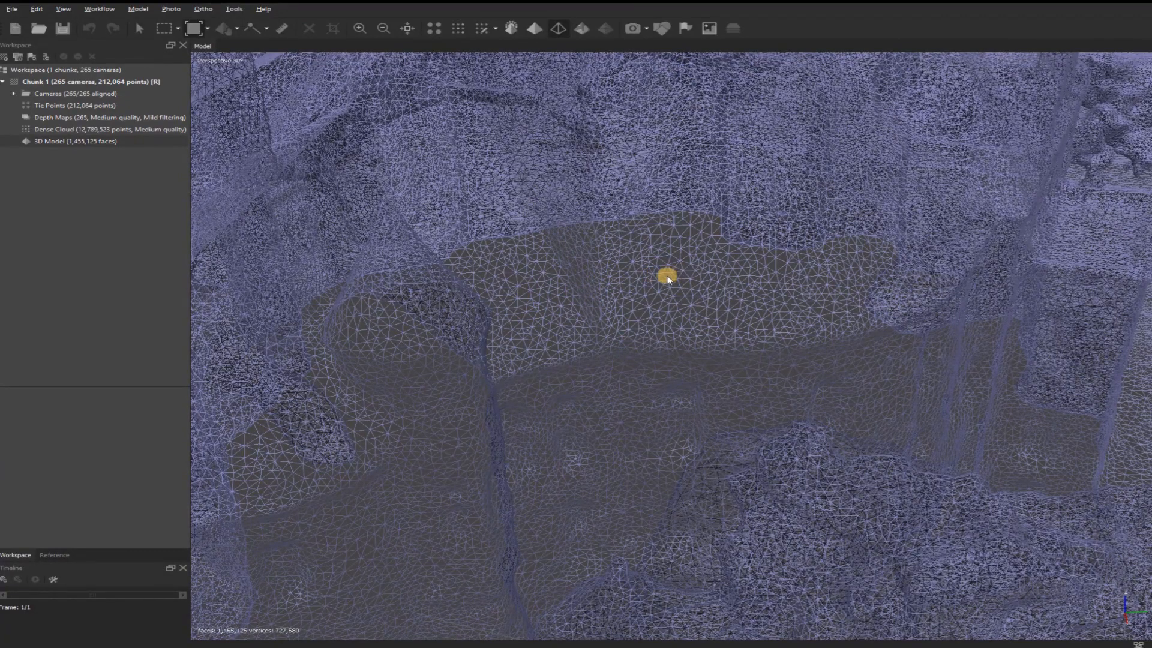
left_click_drag(668, 277, 583, 345)
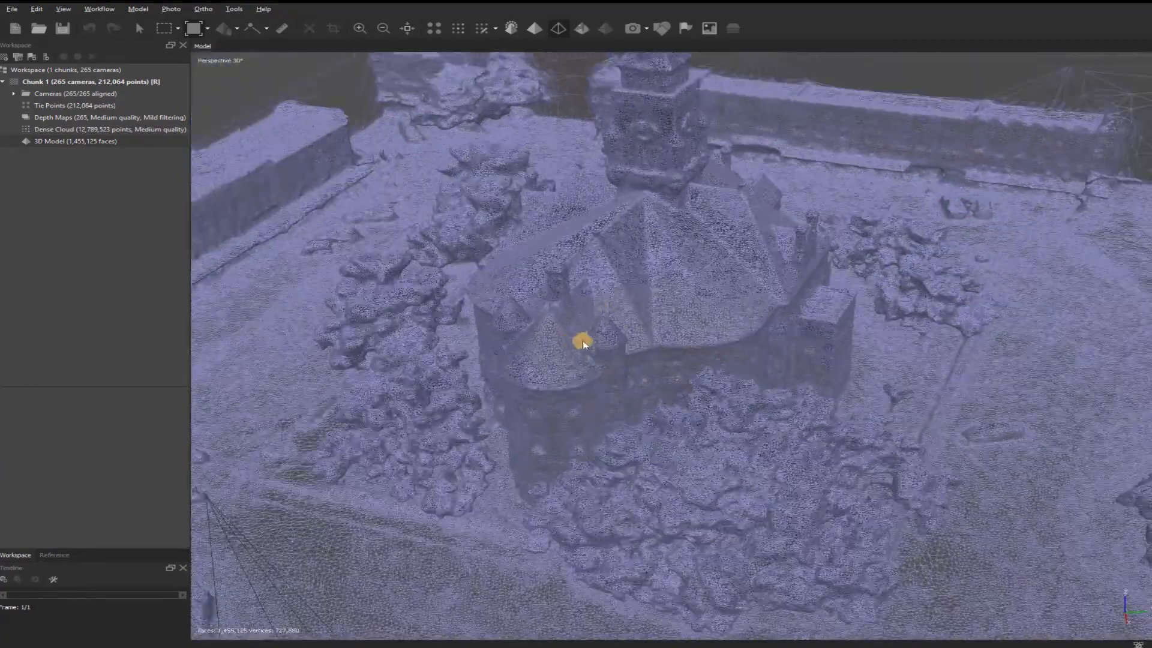
left_click_drag(583, 345, 528, 100)
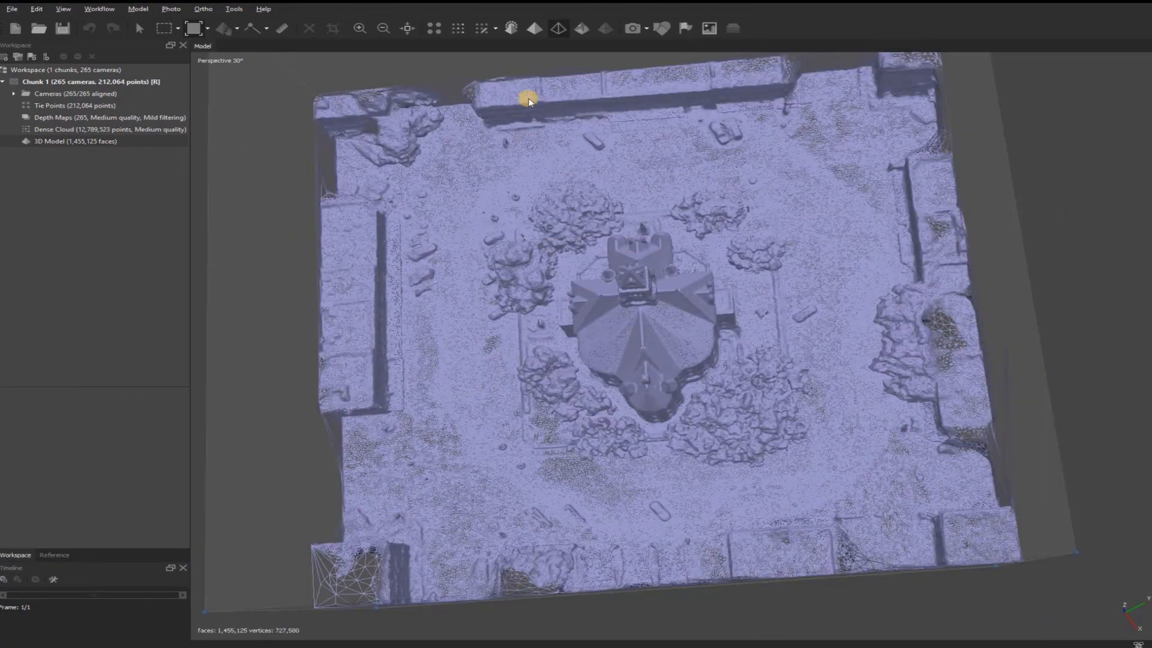
Step: Build an 8192 Generic/Mosaic photo texture so the courthouse mesh appears in full colour
left_click(100, 8)
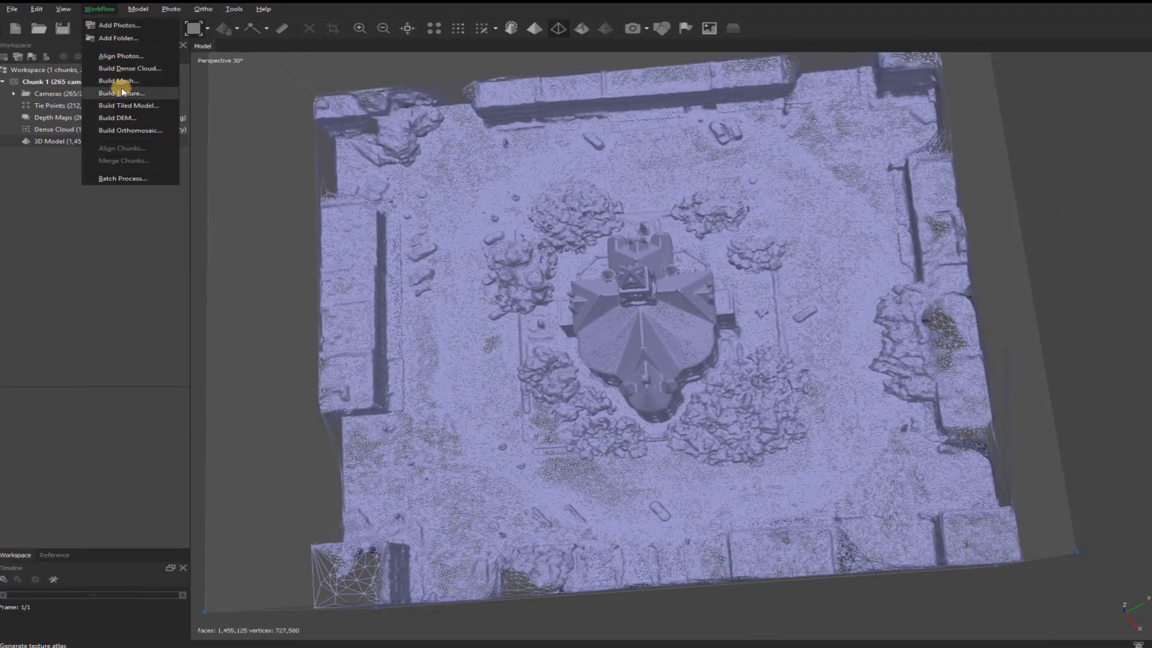
left_click(120, 92)
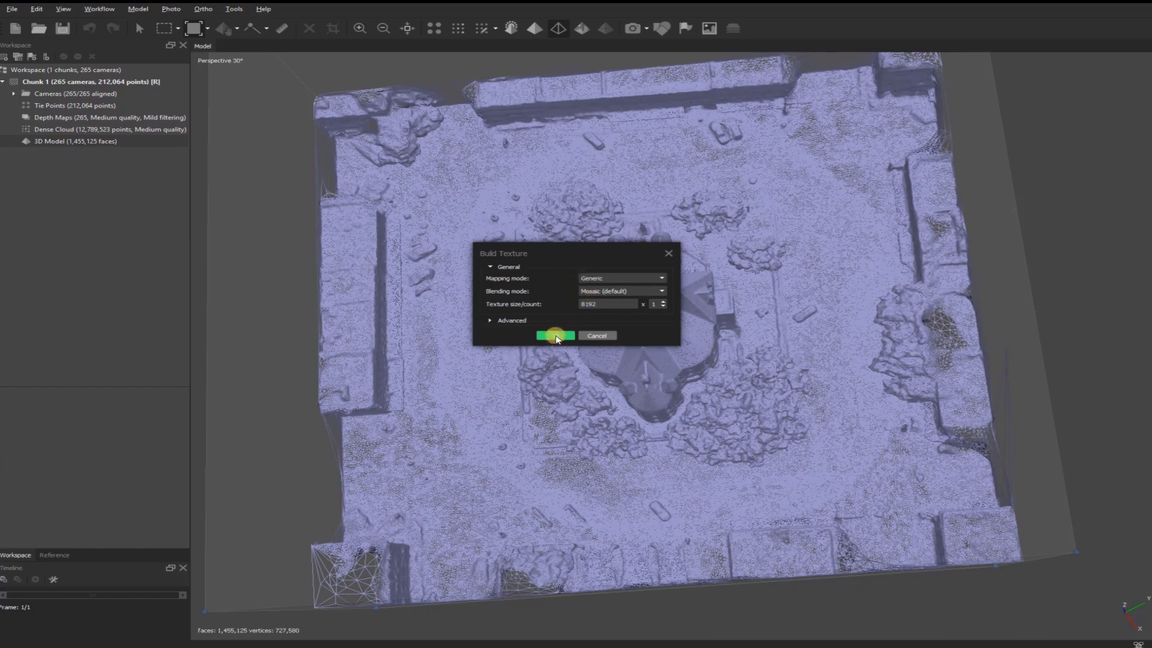
left_click(554, 336)
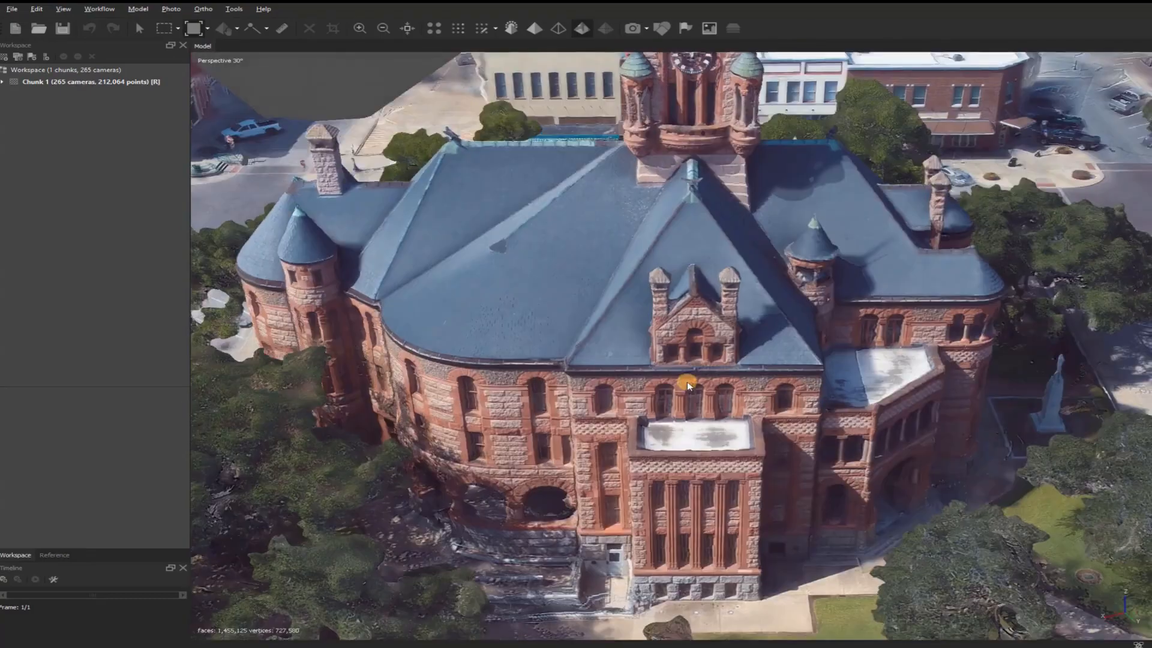
left_click_drag(682, 385, 654, 385)
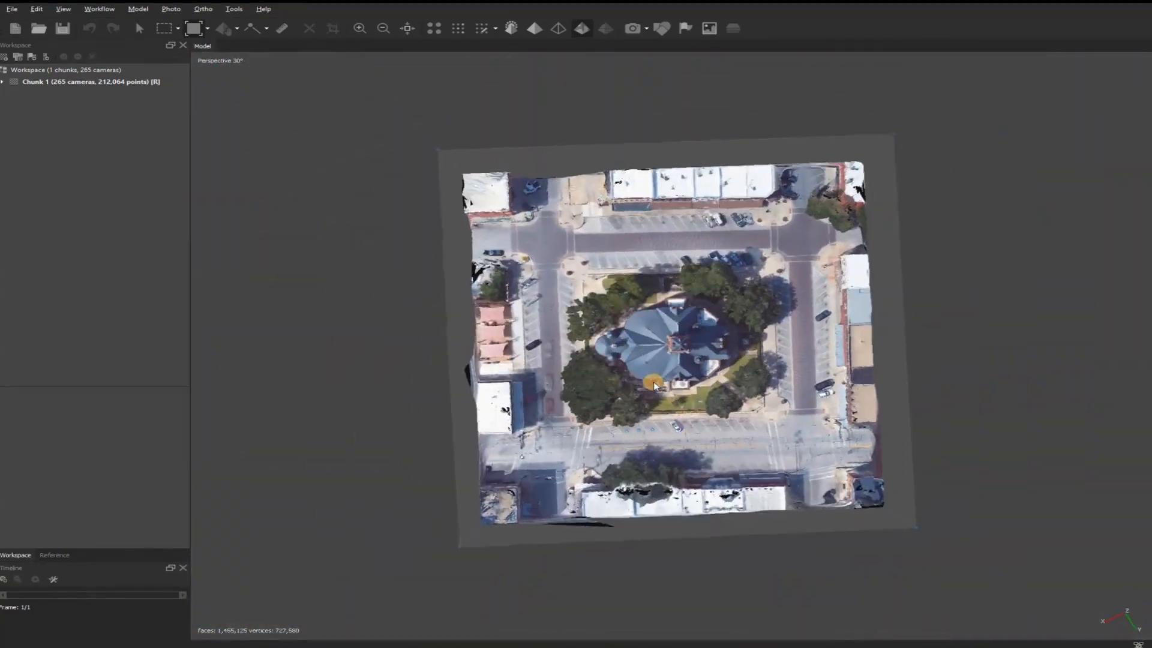